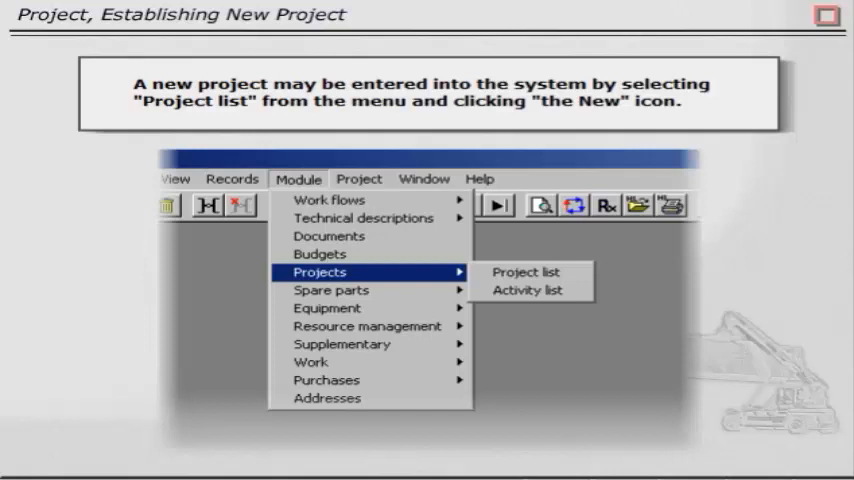
Step: Create a new Requested project from 2000-11-01 to 2000-11-20 with a tentative docking-list note and save it
{"action": "left_click", "coordinate": [524, 272]}
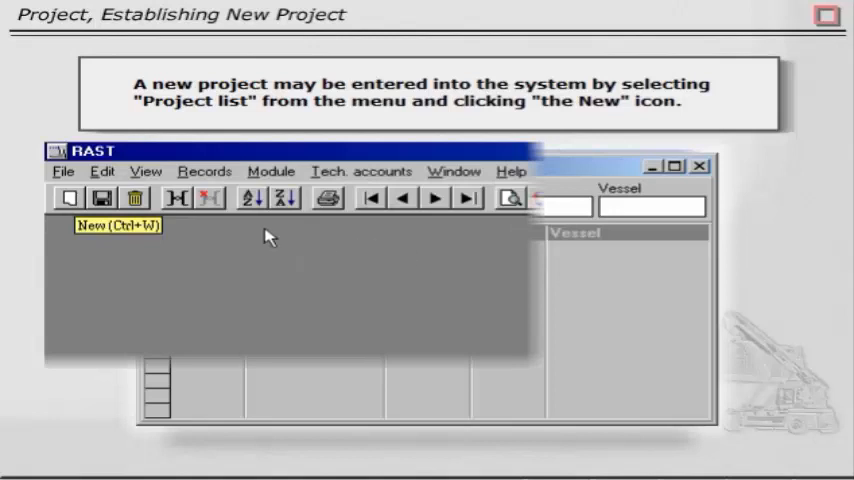
{"action": "left_click", "coordinate": [68, 196]}
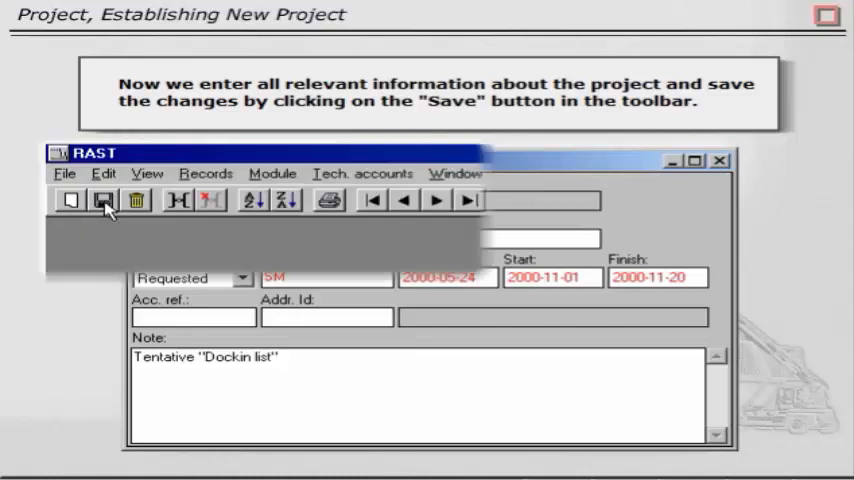
{"action": "left_click", "coordinate": [104, 200]}
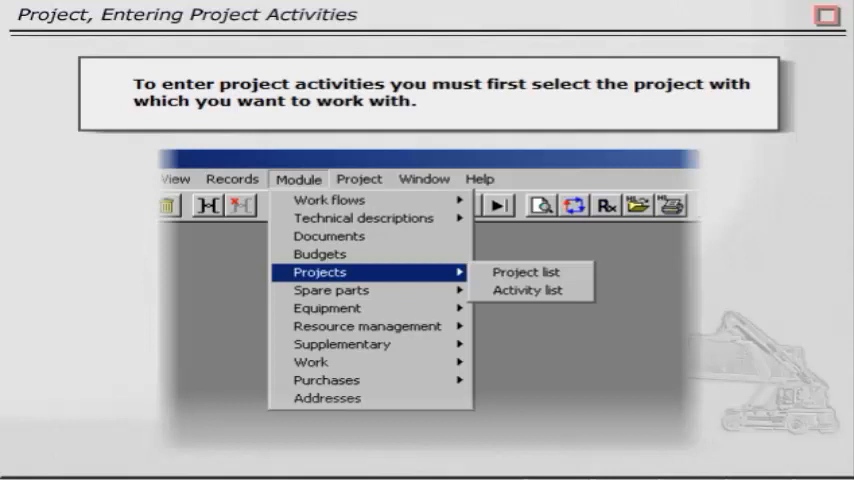
Step: Look up projects with Shift+F1, select DOCK-00 Docking 2000 and show its activity plan
{"action": "left_click", "coordinate": [528, 290]}
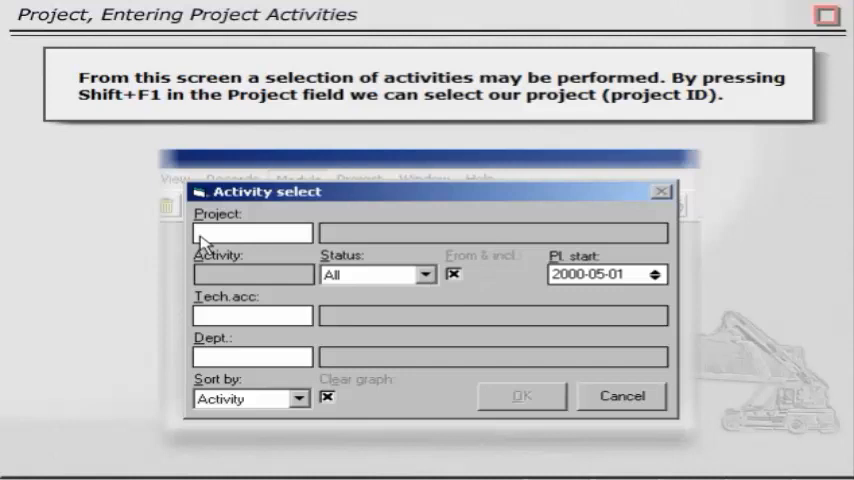
{"action": "key", "text": "shift+f1"}
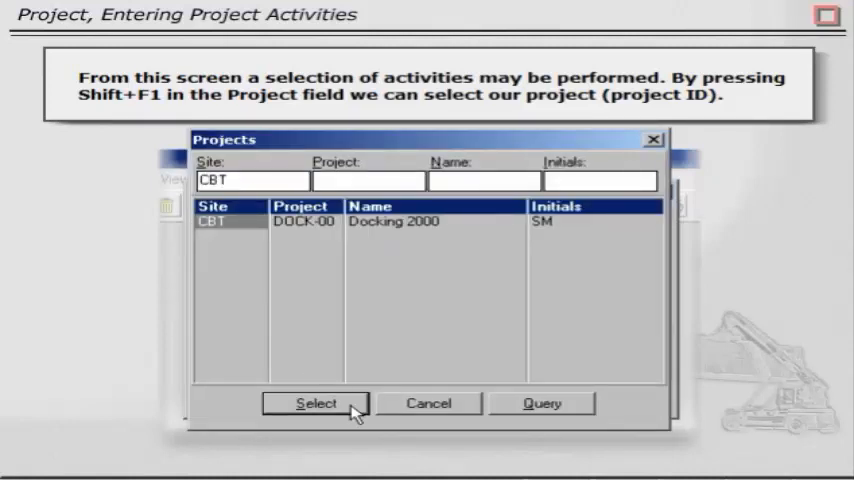
{"action": "left_click", "coordinate": [316, 404]}
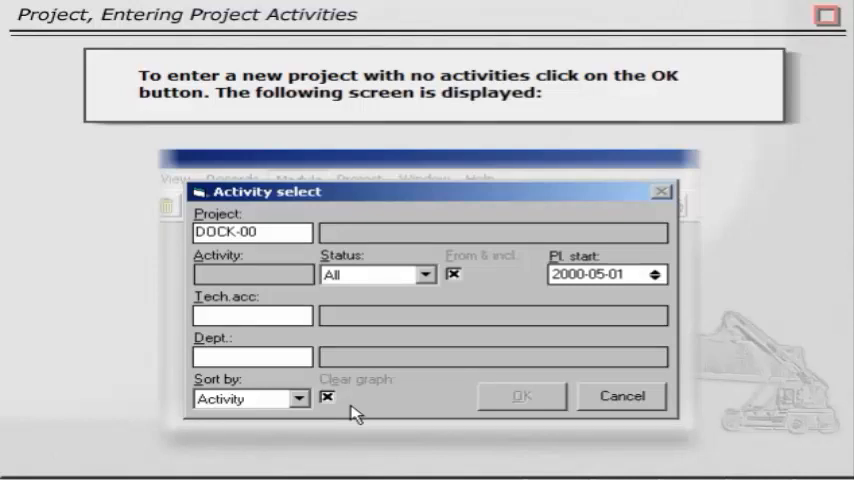
{"action": "left_click", "coordinate": [520, 396]}
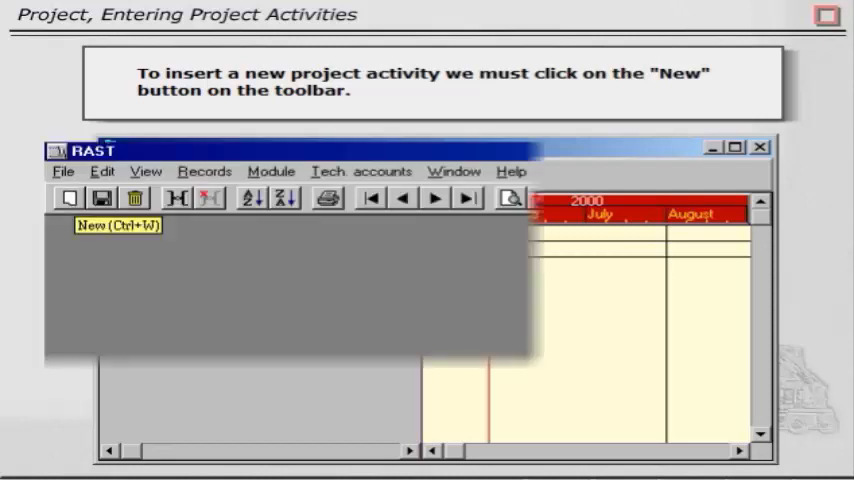
Step: Start a new activity record in the DOCK-00 activity list
{"action": "left_click", "coordinate": [68, 196]}
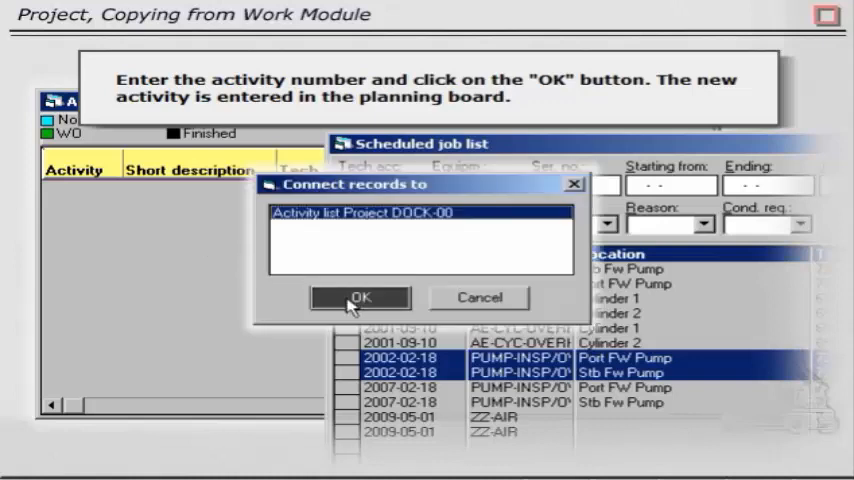
Step: Connect the pump overhaul jobs to DOCK-00, numbering the first activity ENG-004 and repeating for ENG-005
{"action": "left_click", "coordinate": [360, 298]}
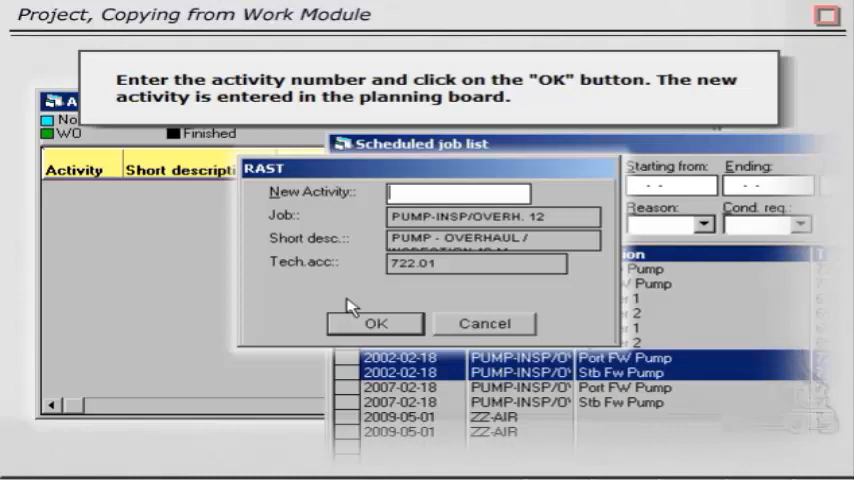
{"action": "type", "text": "ENG-004"}
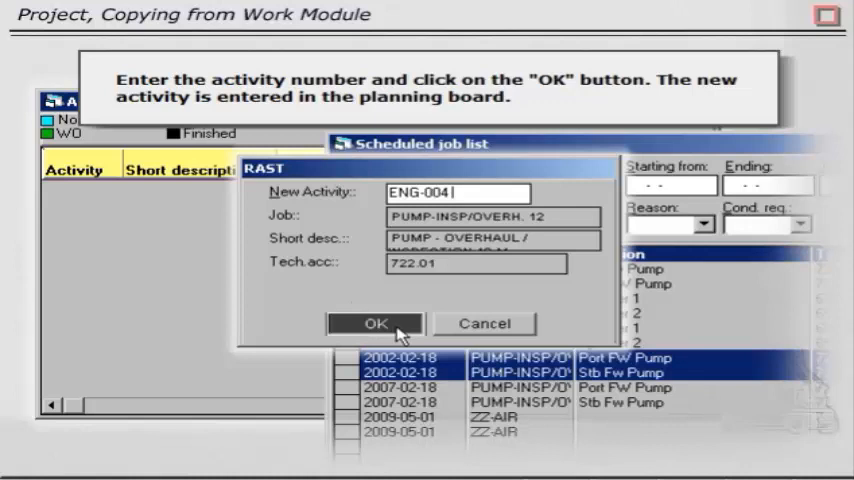
{"action": "left_click", "coordinate": [376, 324]}
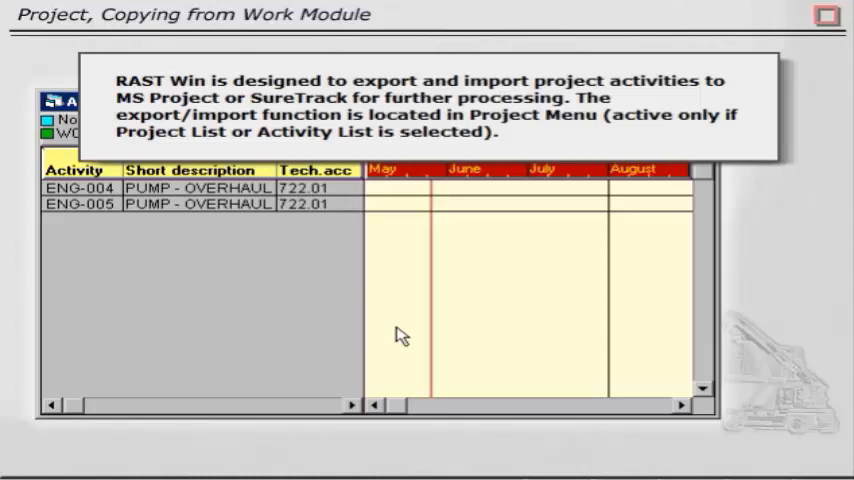
{"action": "left_click", "coordinate": [348, 200]}
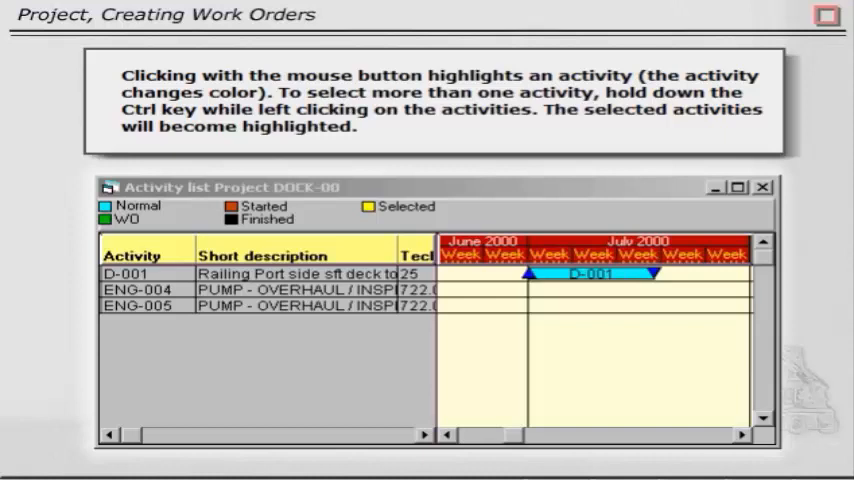
{"action": "mouse_move", "coordinate": [388, 348]}
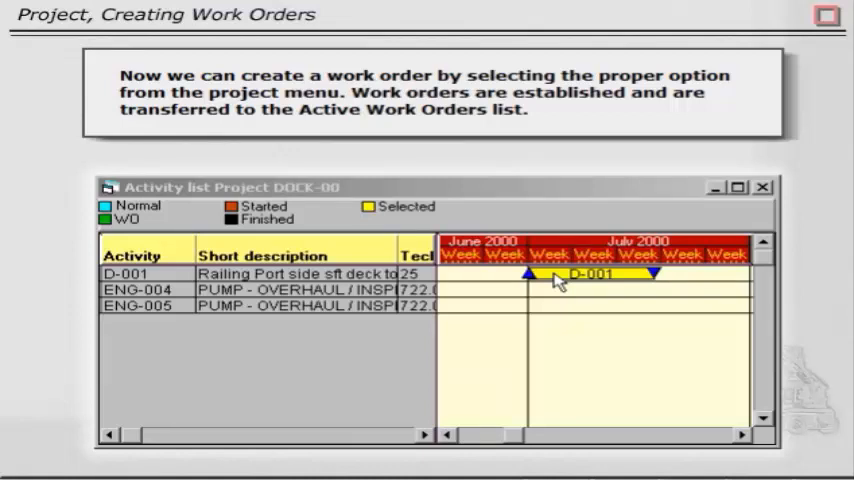
Step: Run work-order creation for railing activity D-001 from the Project actions
{"action": "left_click", "coordinate": [356, 184]}
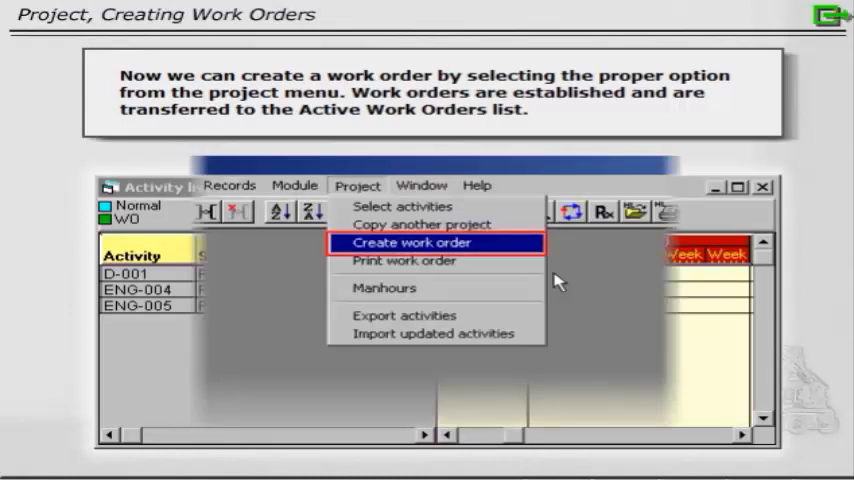
{"action": "left_click", "coordinate": [420, 224]}
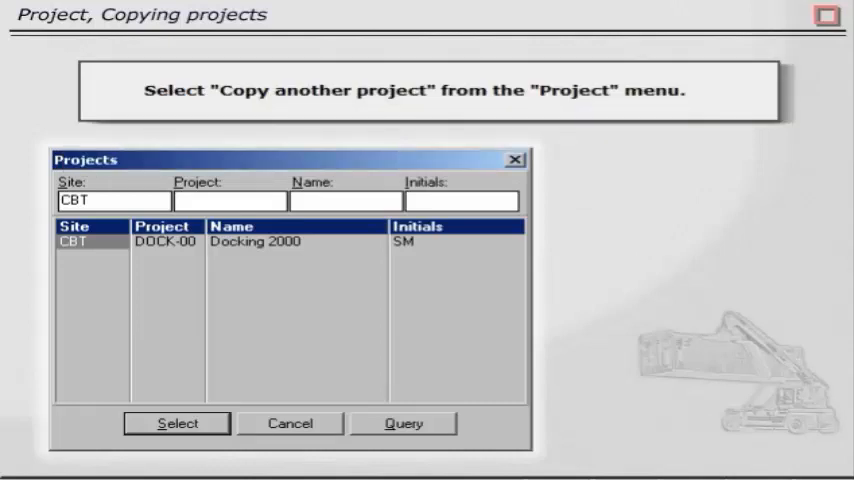
Step: Select DOCK-00 Docking 2000 as the source project to copy and confirm the choice
{"action": "left_click", "coordinate": [496, 162]}
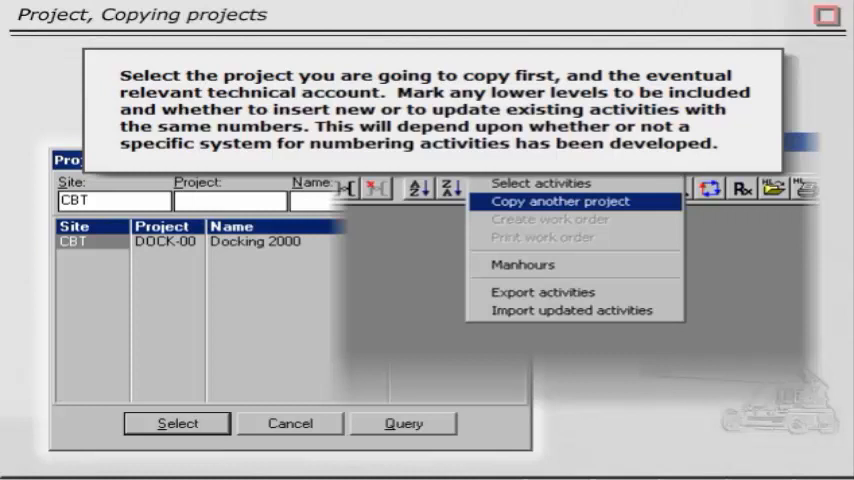
{"action": "left_click", "coordinate": [562, 200]}
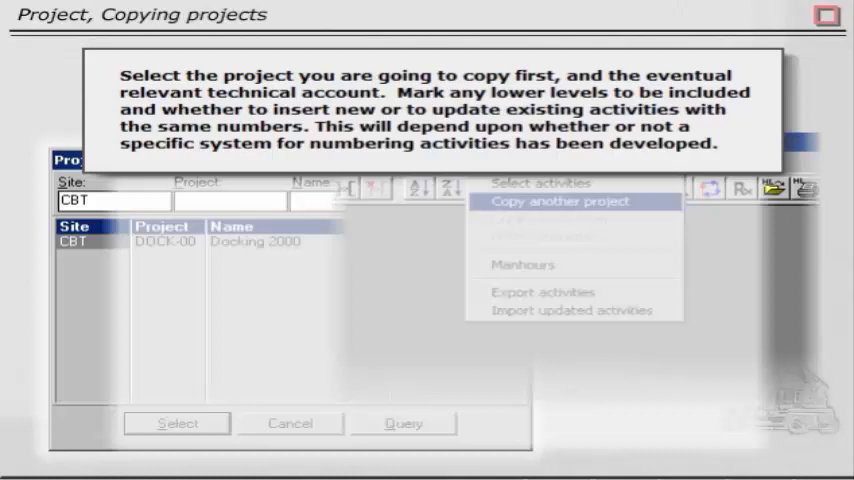
{"action": "left_click", "coordinate": [560, 200]}
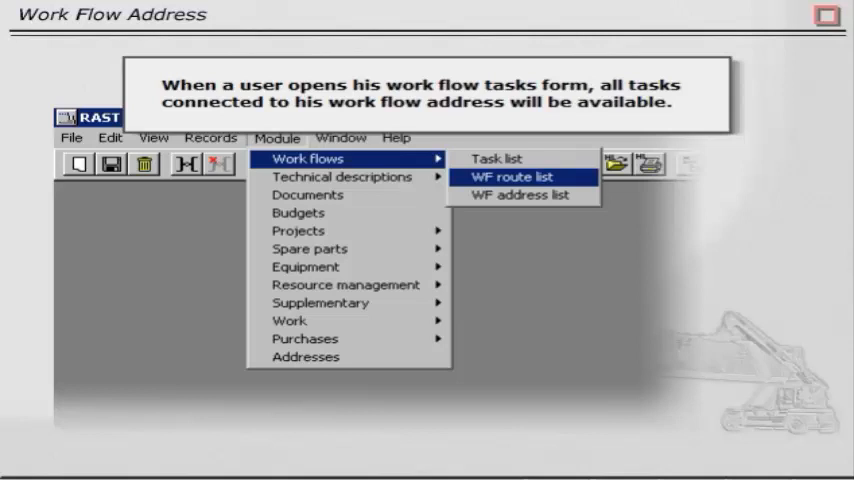
Step: Show the workflow address list with Purchasing, Requisition and Techn Dept and bring up the Work flow actions
{"action": "left_click", "coordinate": [496, 158]}
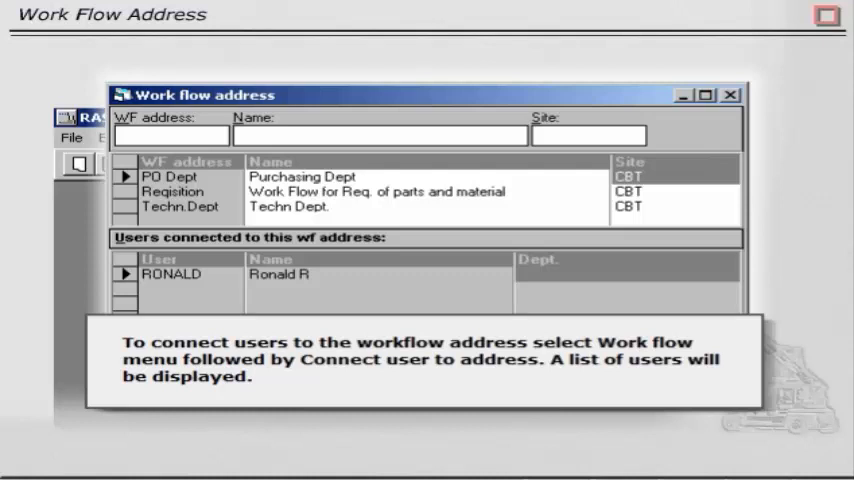
{"action": "left_click", "coordinate": [348, 136]}
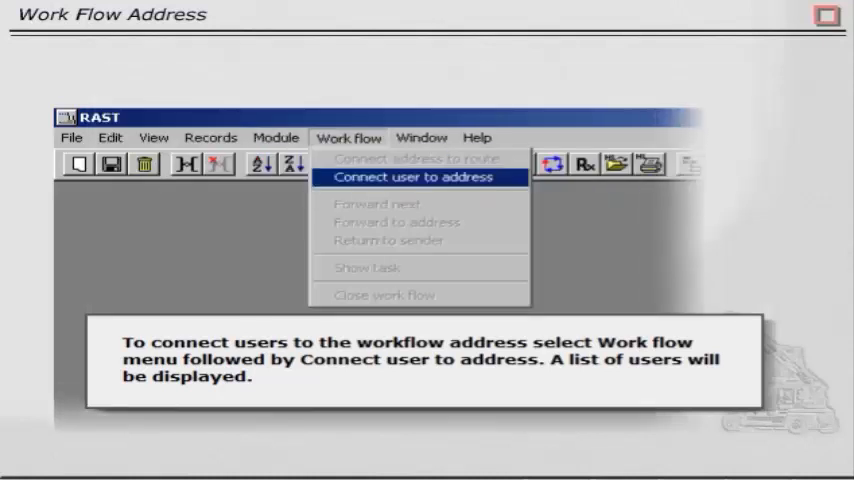
Step: Choose Connect user to address for the selected workflow address
{"action": "left_click", "coordinate": [418, 176]}
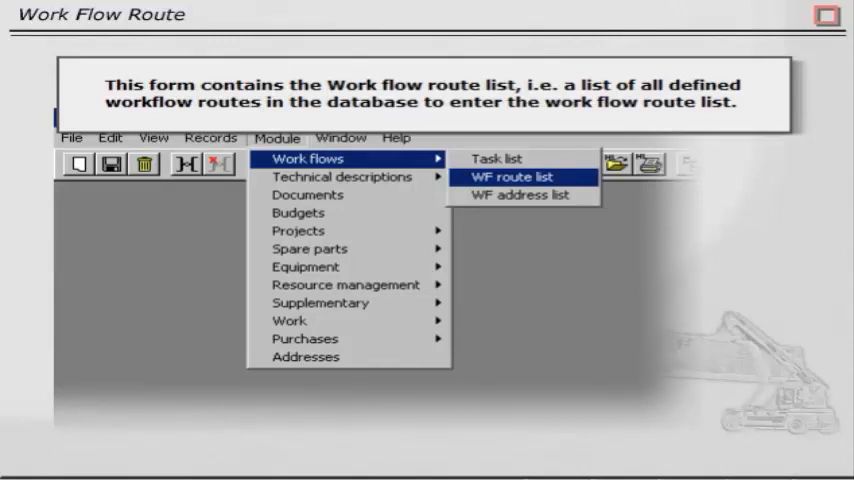
Step: Show the list of all defined workflow routes
{"action": "left_click", "coordinate": [512, 176]}
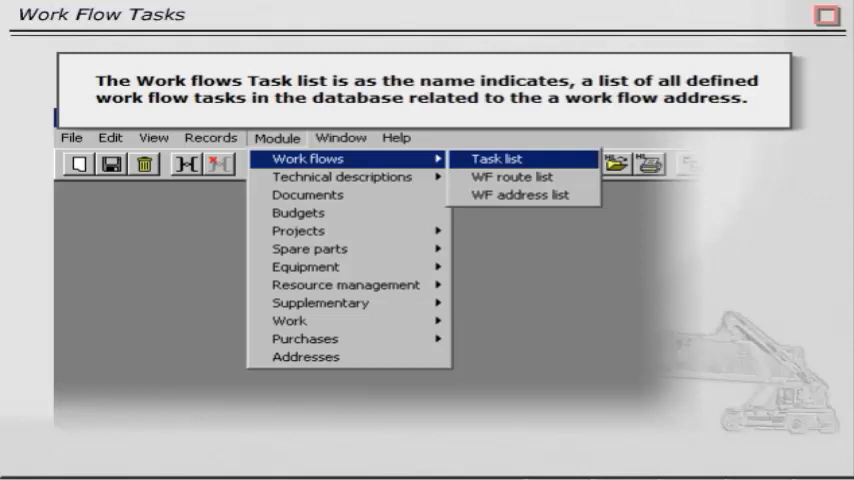
{"action": "left_click", "coordinate": [496, 158]}
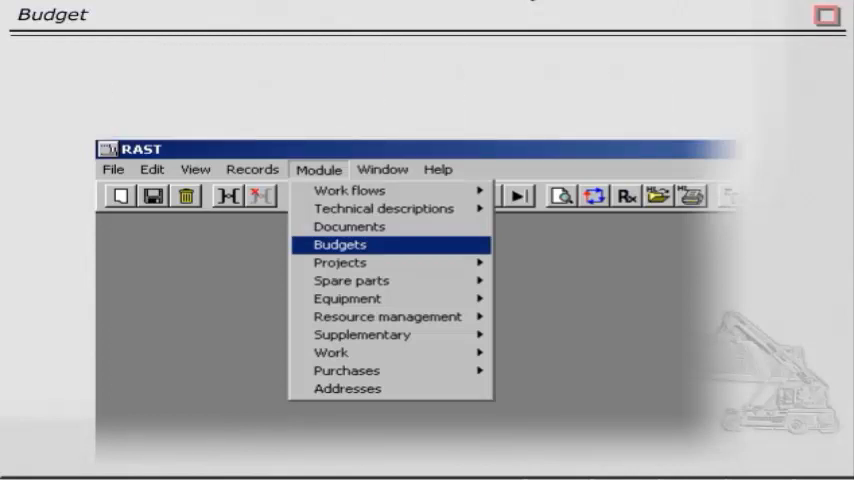
Step: Show the budgets list with the 2001 CBT proposal budget divided into 12 periods
{"action": "left_click", "coordinate": [340, 244]}
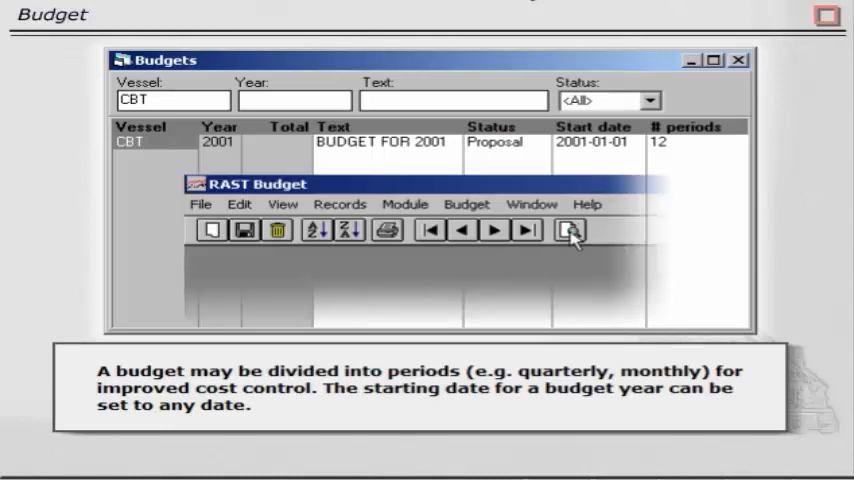
Step: Show the 2001 CBT budget for M/V SpecTec Trainer broken down into periods per account
{"action": "left_click", "coordinate": [570, 230]}
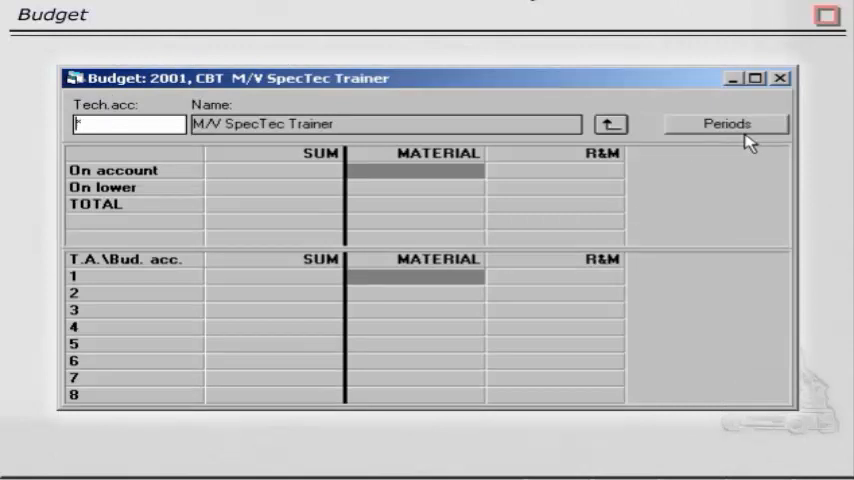
{"action": "left_click", "coordinate": [724, 122]}
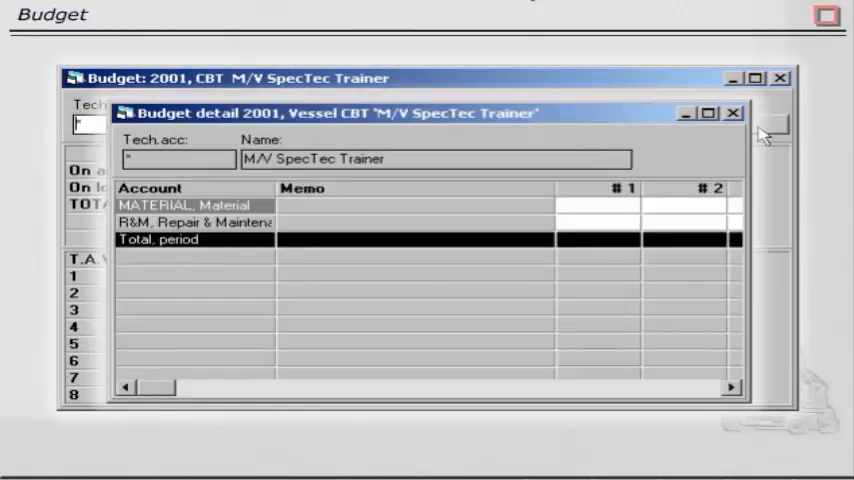